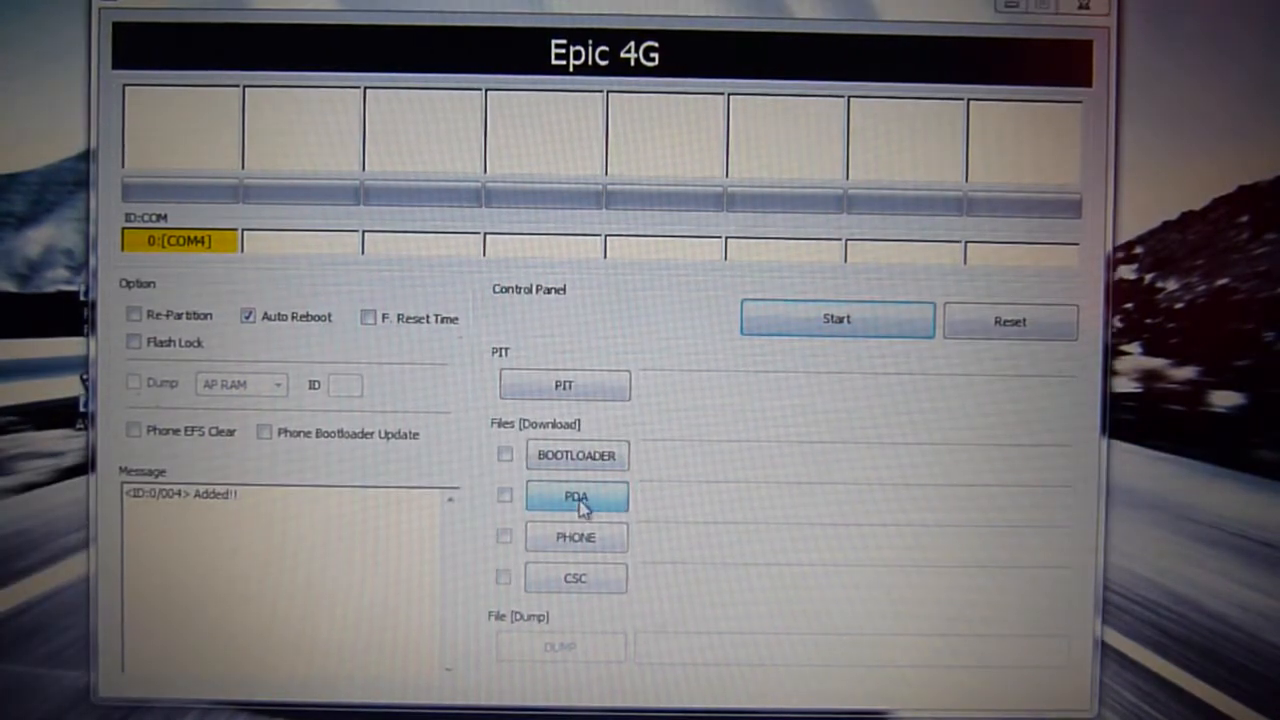
# - Load recovery-cmw-hercules.tar from the Desktop into Odin's PDA slot
pyautogui.click(576, 496)
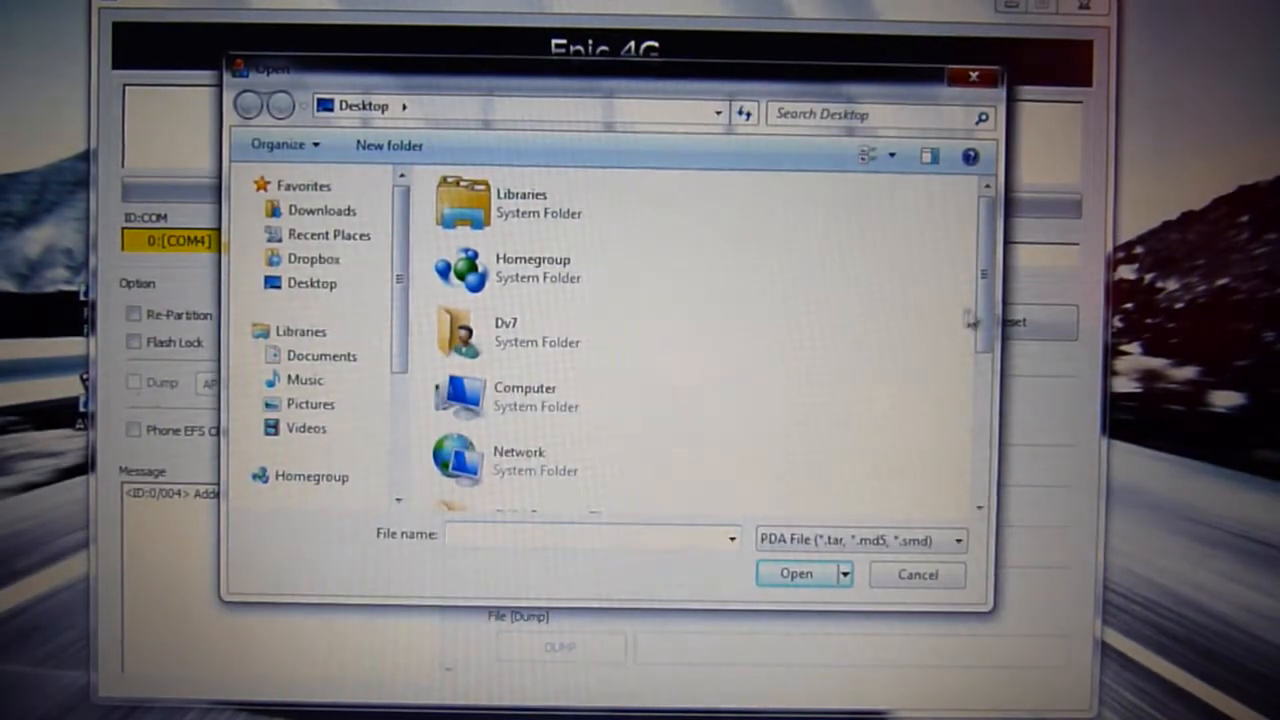
pyautogui.scroll(-3)
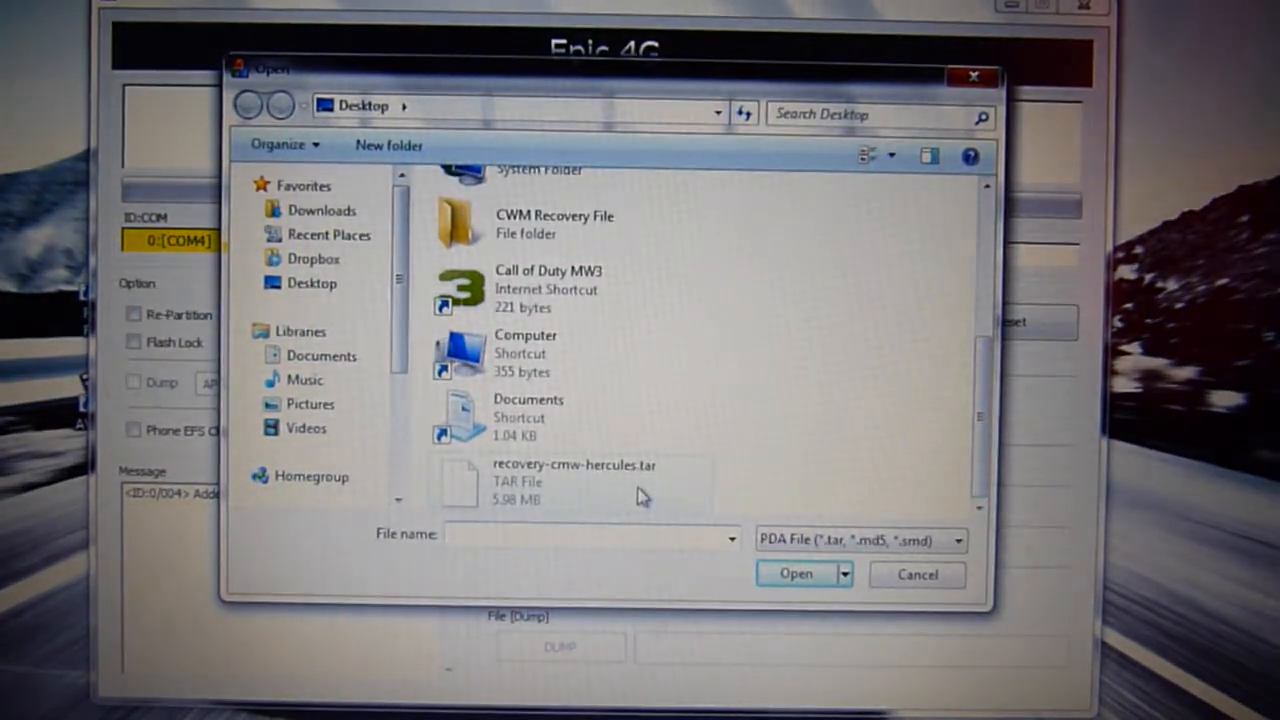
pyautogui.click(578, 482)
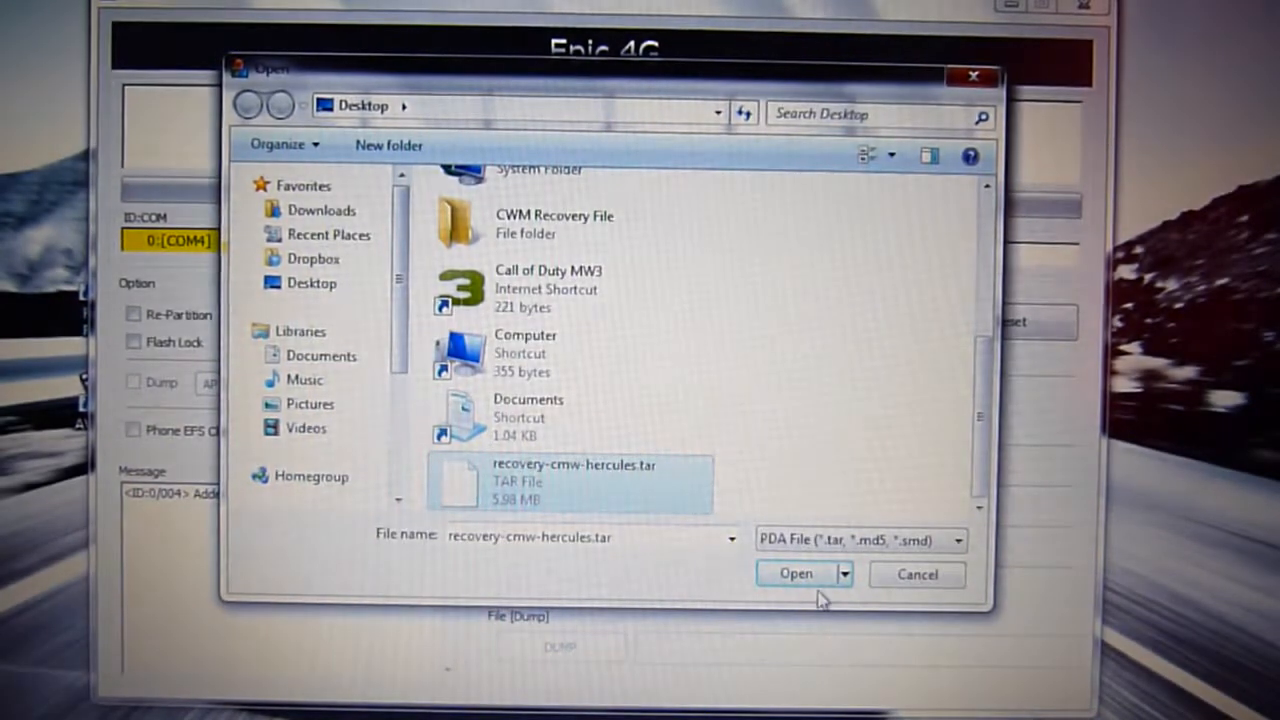
pyautogui.click(795, 573)
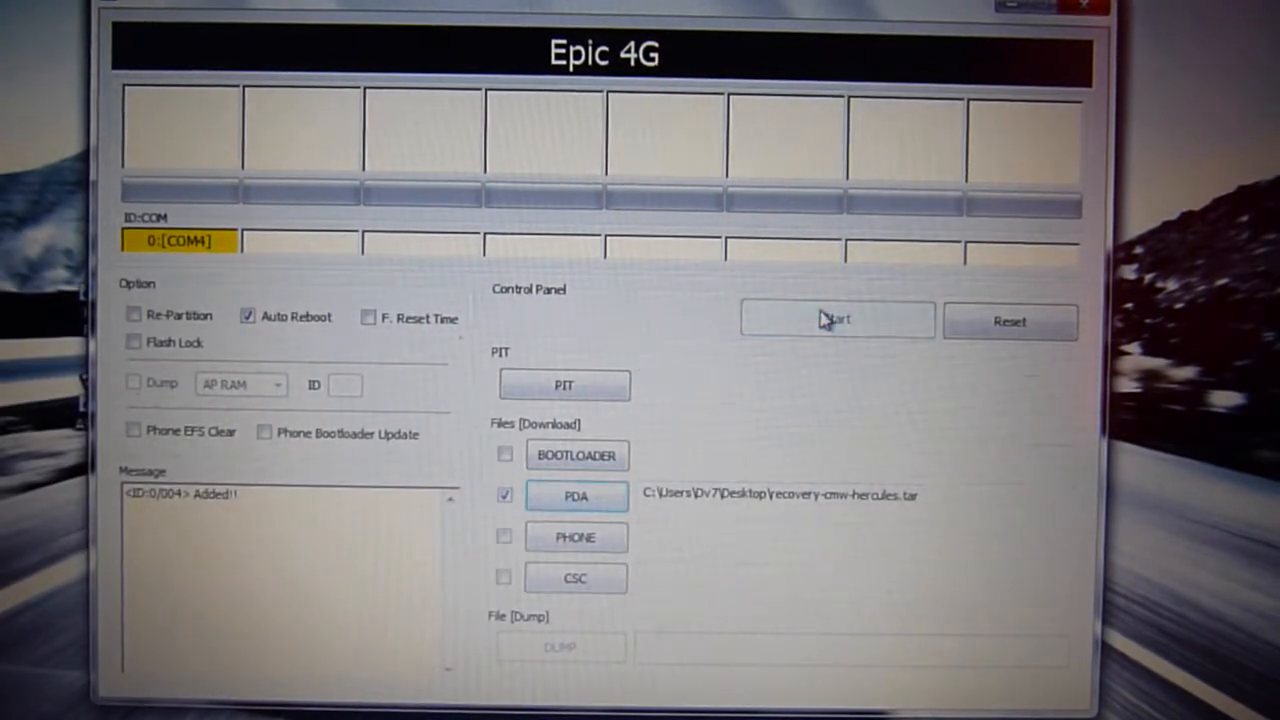
# - Start flashing the loaded recovery image to the device on COM4
pyautogui.click(837, 320)
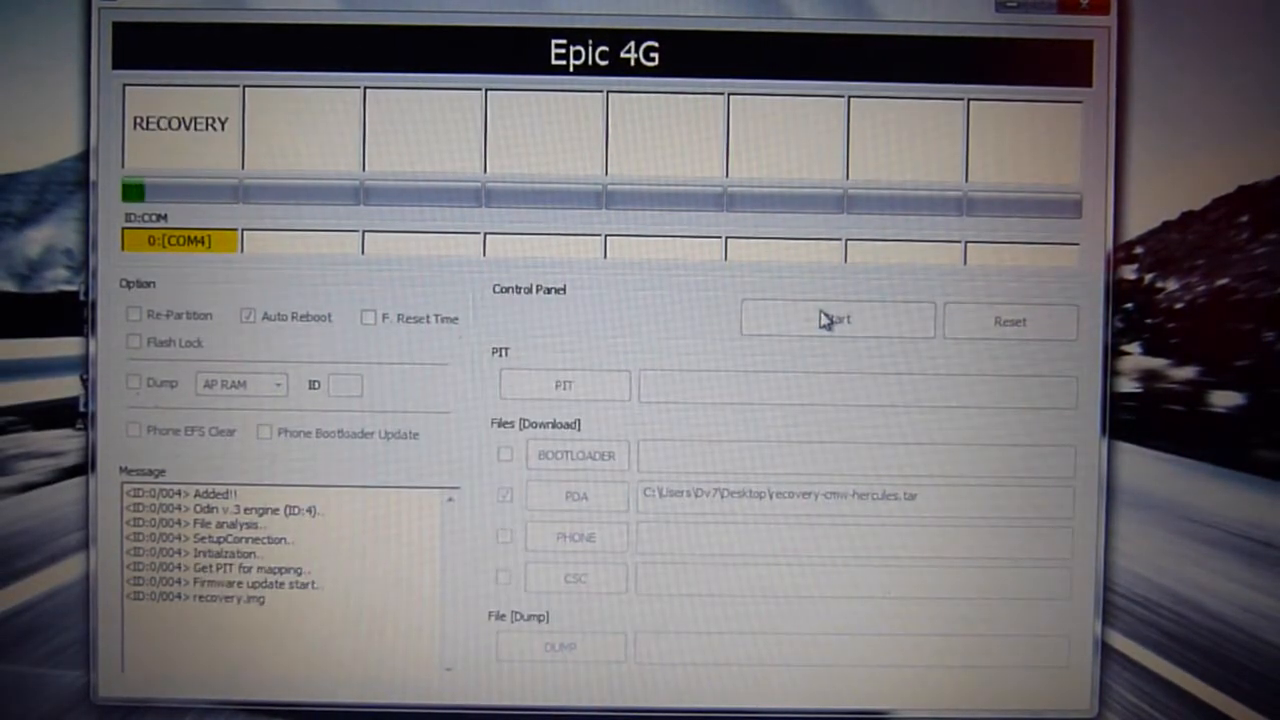